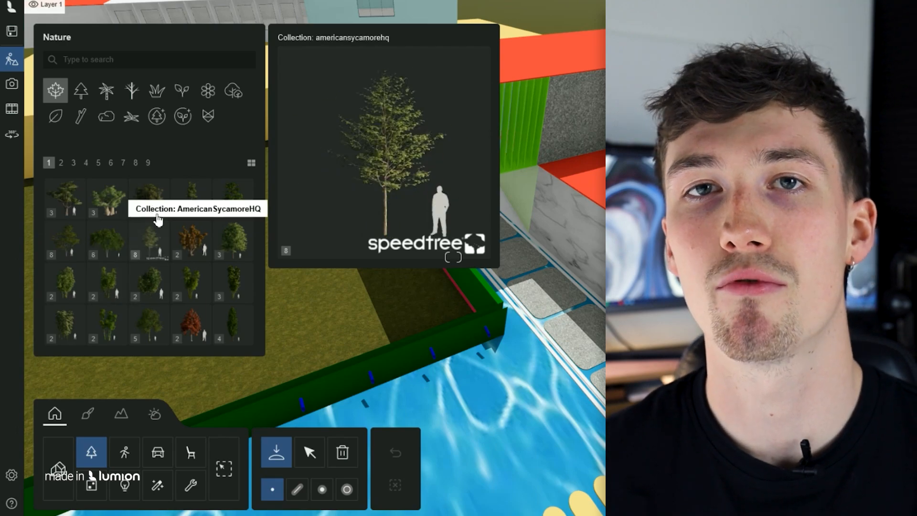
- Place a palm from the palm tree collection on the lawn beside the pool wall
left_click(106, 91)
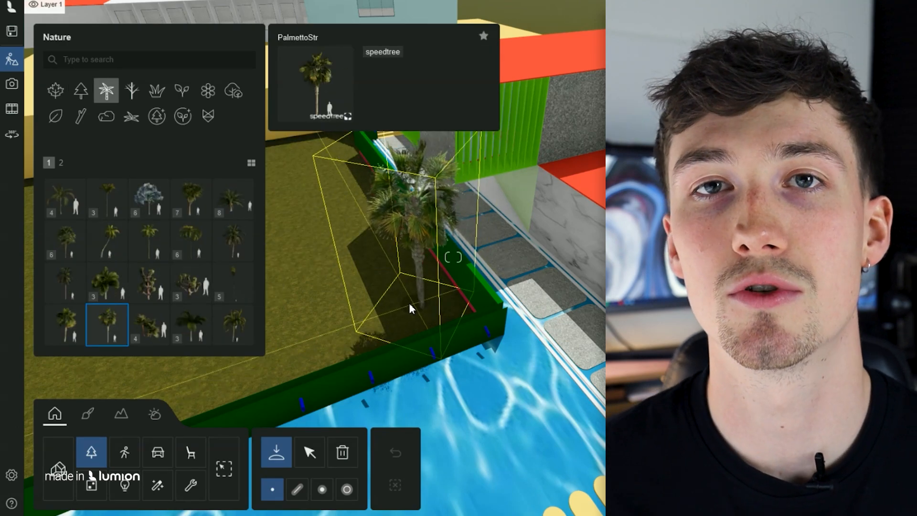
left_click(157, 453)
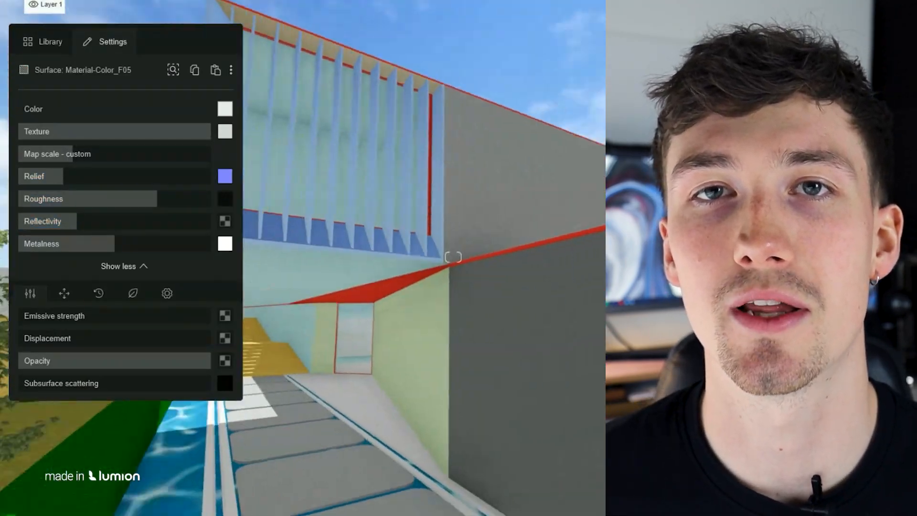
- Apply concrete to the walls and Nice Pool water to the pool, restyle stepping stones, adjust the sun
left_click(42, 42)
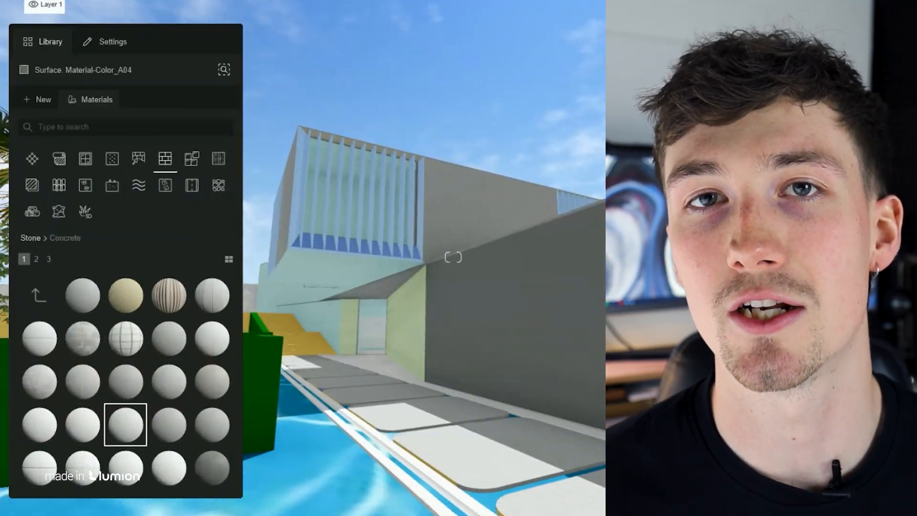
left_click(138, 185)
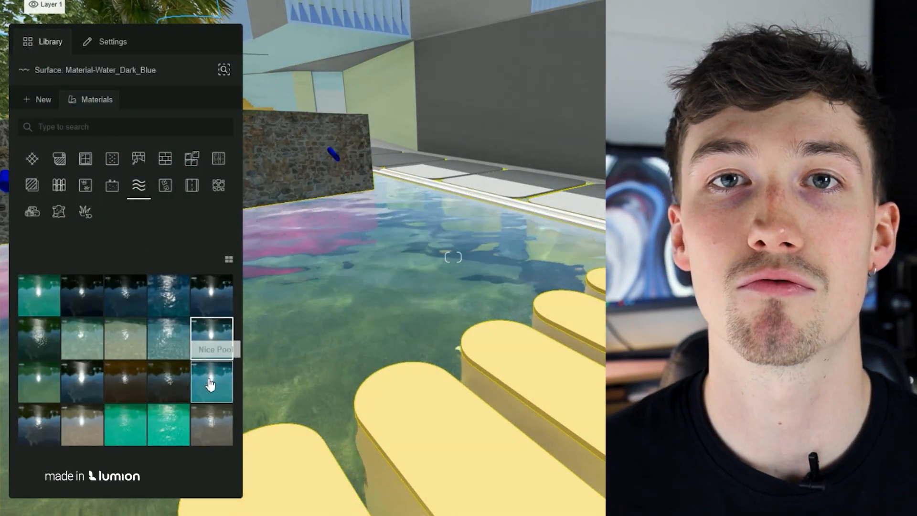
left_click(164, 158)
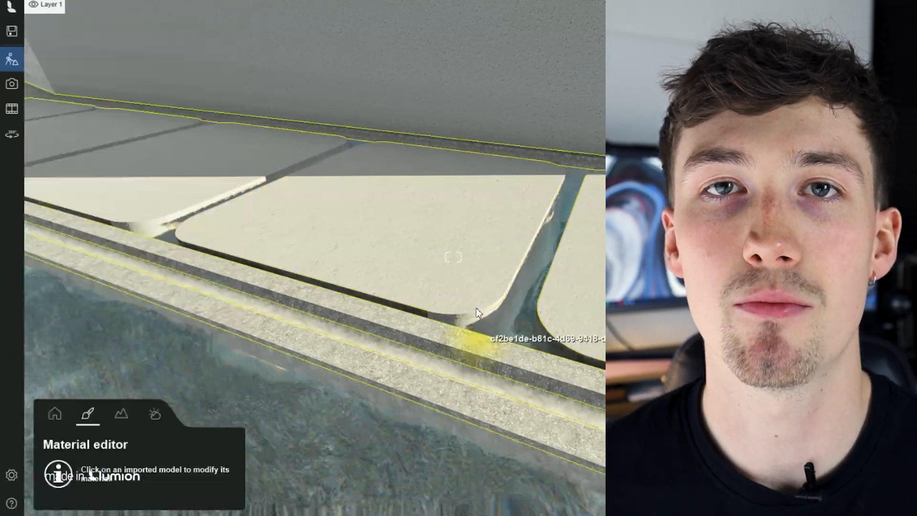
left_click(155, 415)
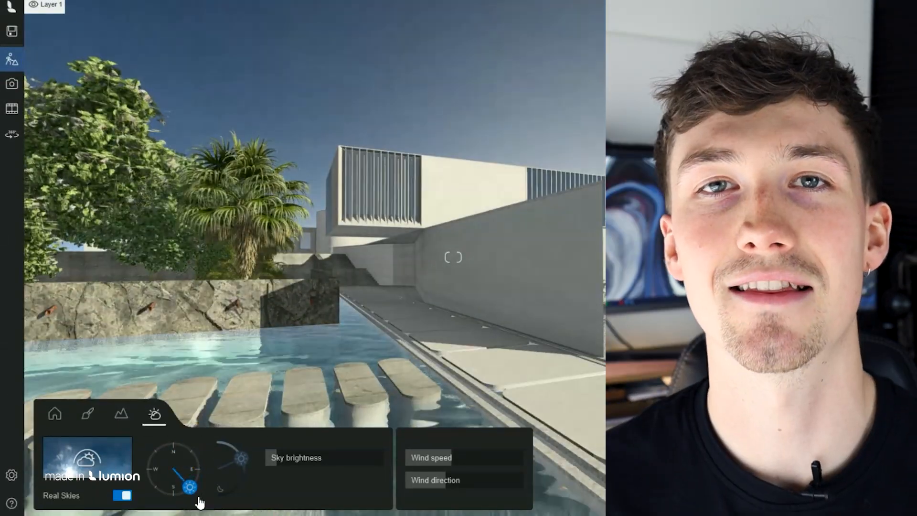
left_click(121, 414)
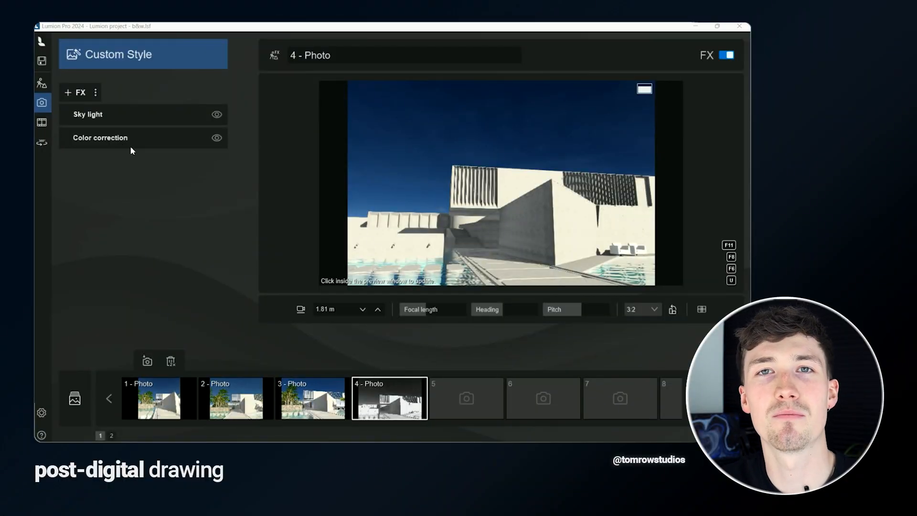
- Desaturate photo 4 through Color correction and render it at Print 3840x2560
left_click(99, 137)
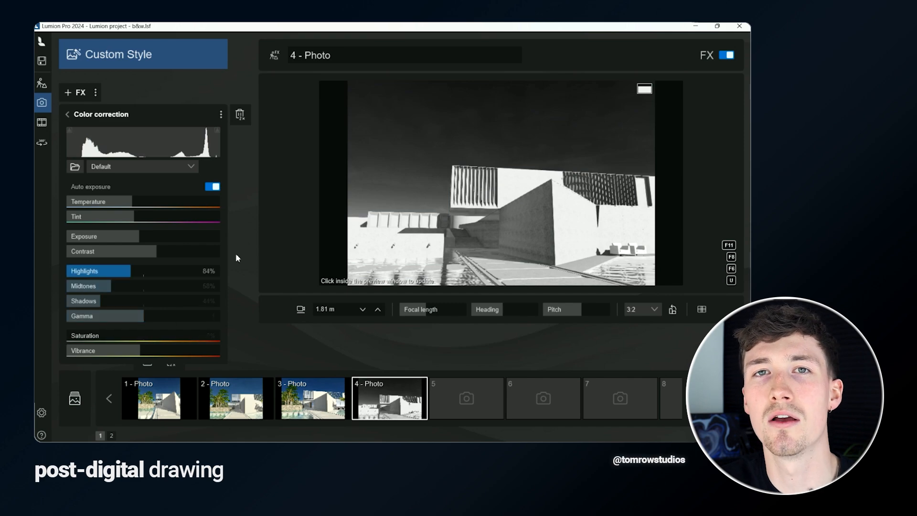
left_click(67, 114)
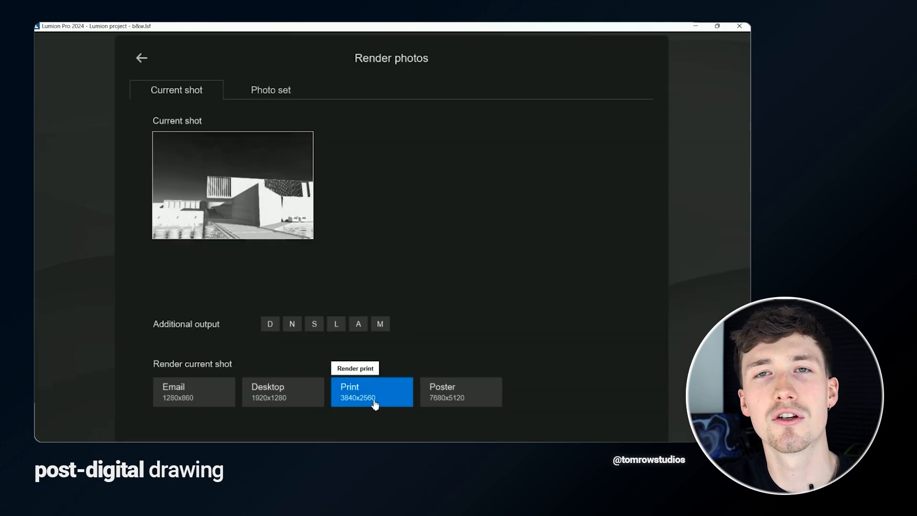
left_click(372, 391)
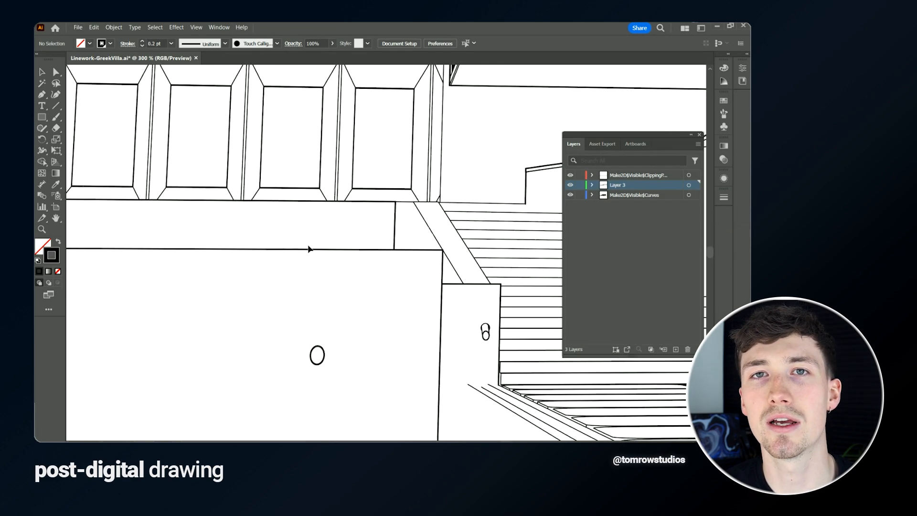
- Open Linework-GreekVilla.ai to view its three layers
left_click(310, 248)
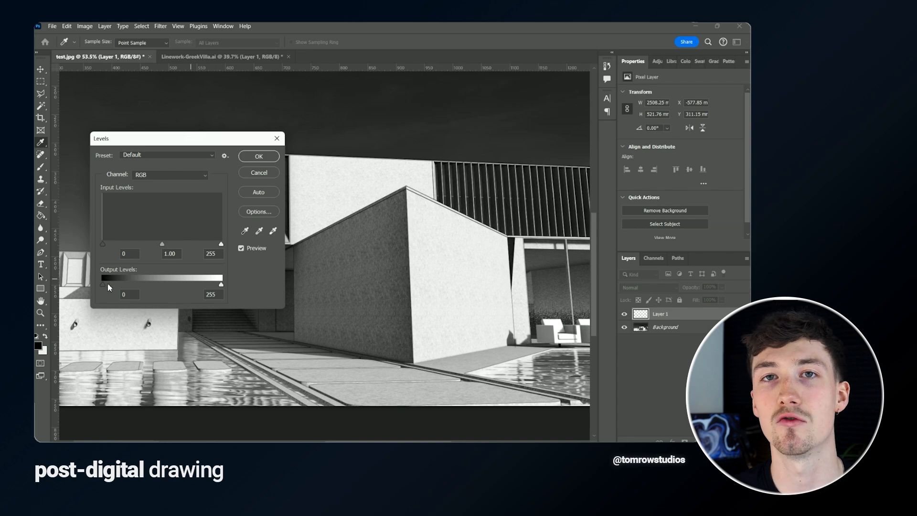
- Whiten the top render layer by setting the Levels output black to 255
left_click_drag(103, 277, 221, 277)
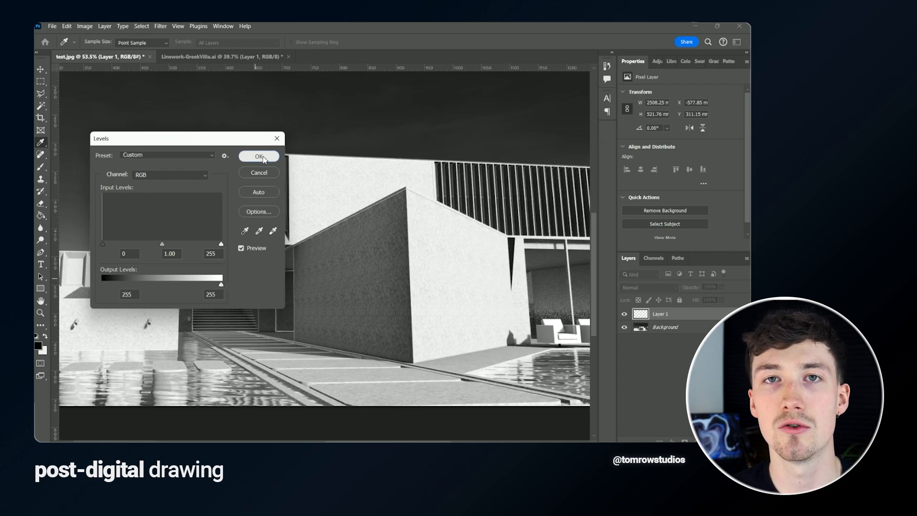
left_click(259, 156)
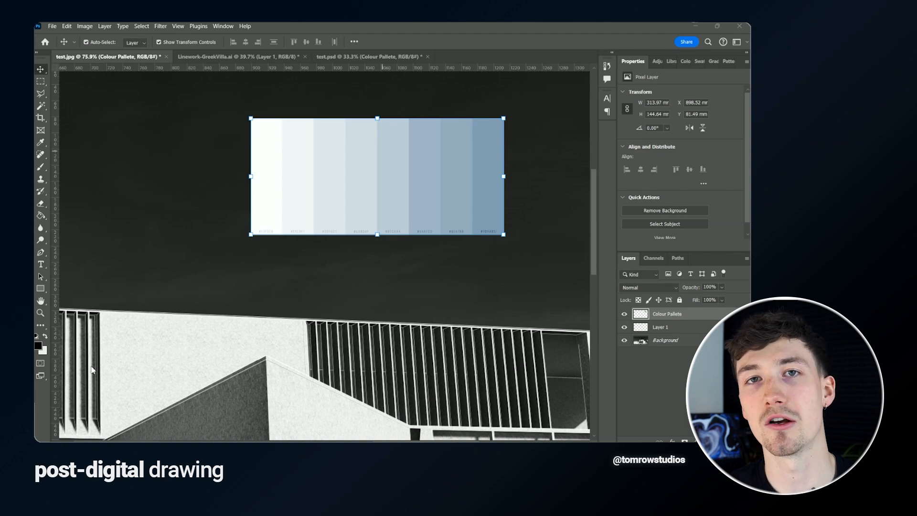
- Magic Wand the sky, fill it pale blue, and rename the base layer Render base
left_click(40, 344)
type("Linework")
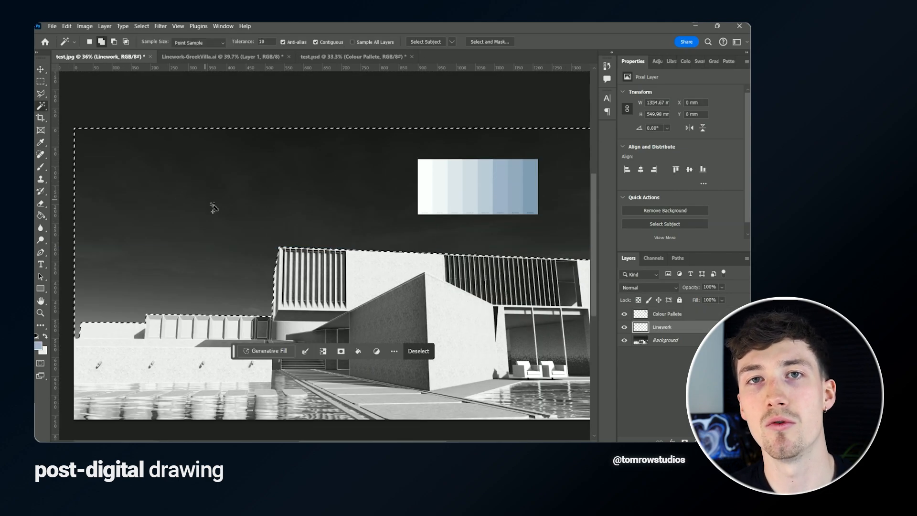
left_click(40, 228)
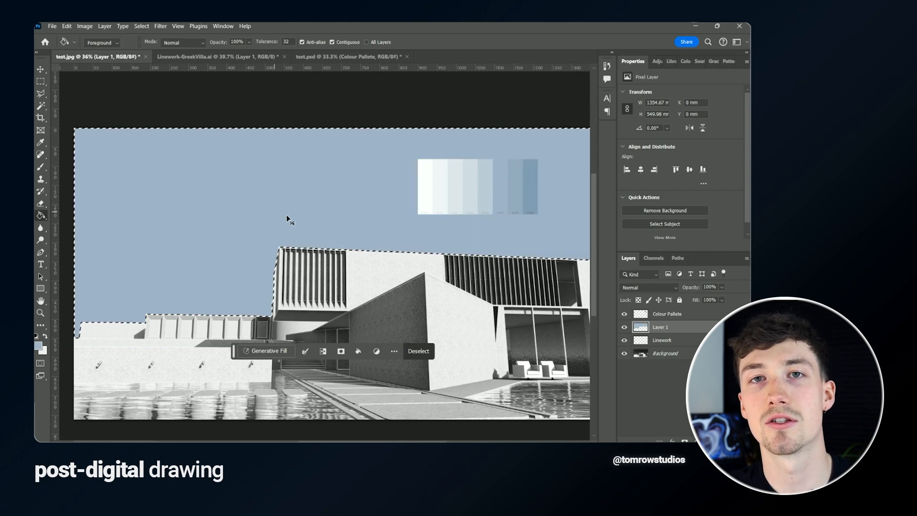
left_click(419, 350)
type("Sky")
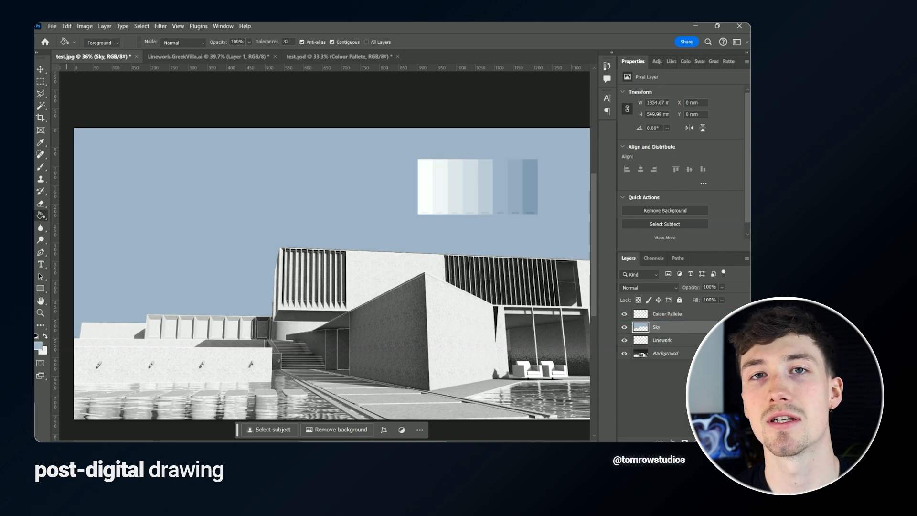
left_click(40, 82)
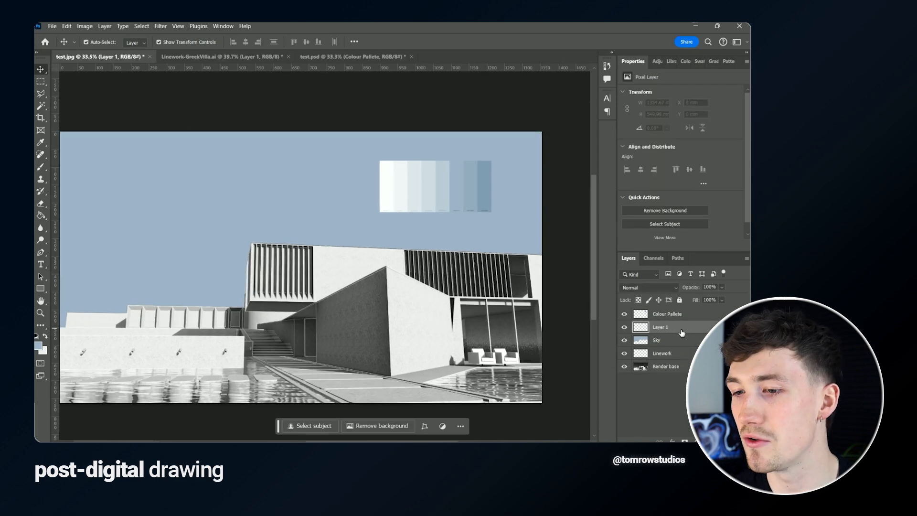
- Reselect the sky, fill a new Hatch layer with a grid pattern, and change its blend mode
left_click(657, 326)
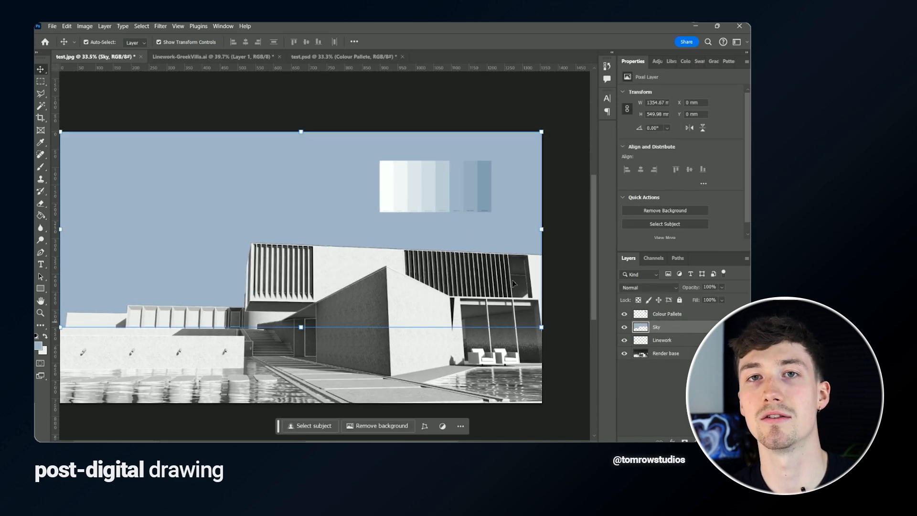
left_click(97, 151)
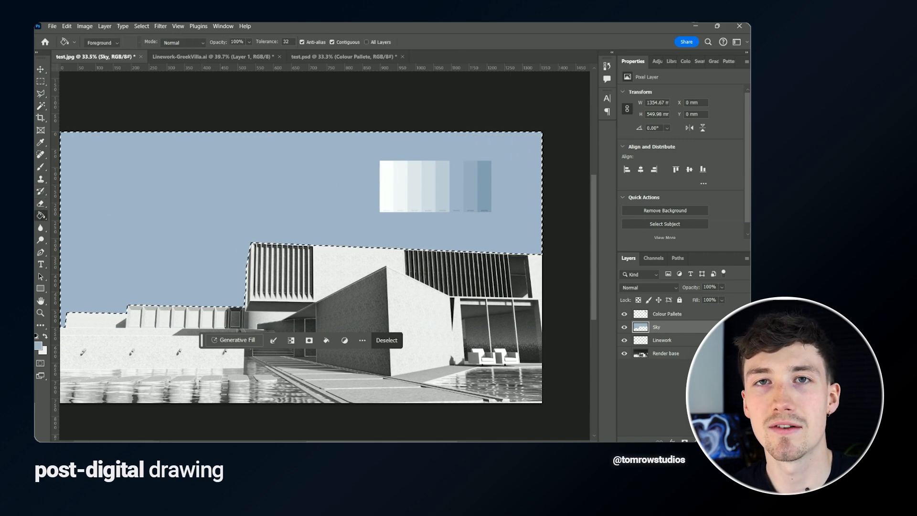
double_click(656, 327)
type("Hatch")
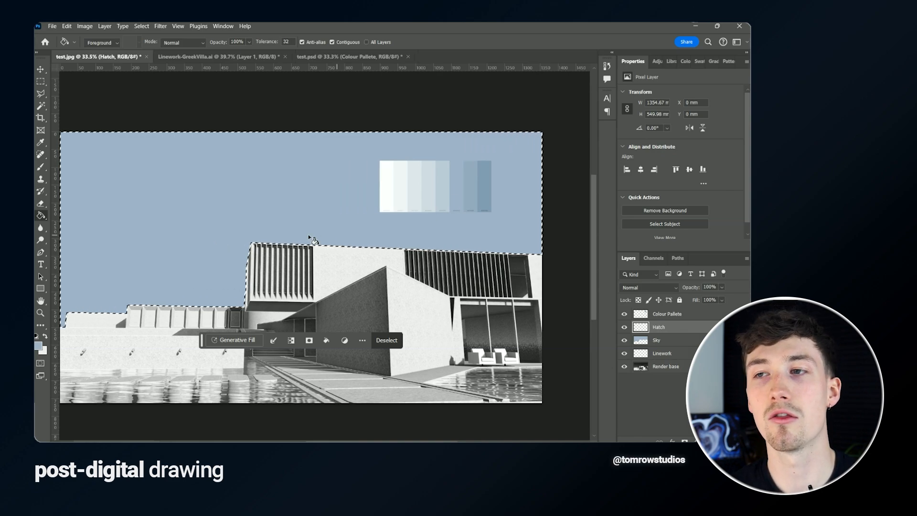
left_click(102, 42)
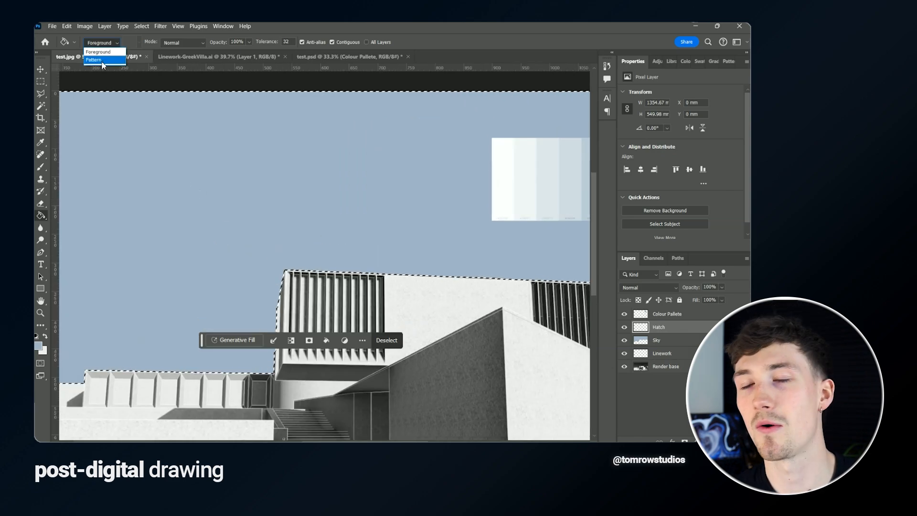
left_click(94, 60)
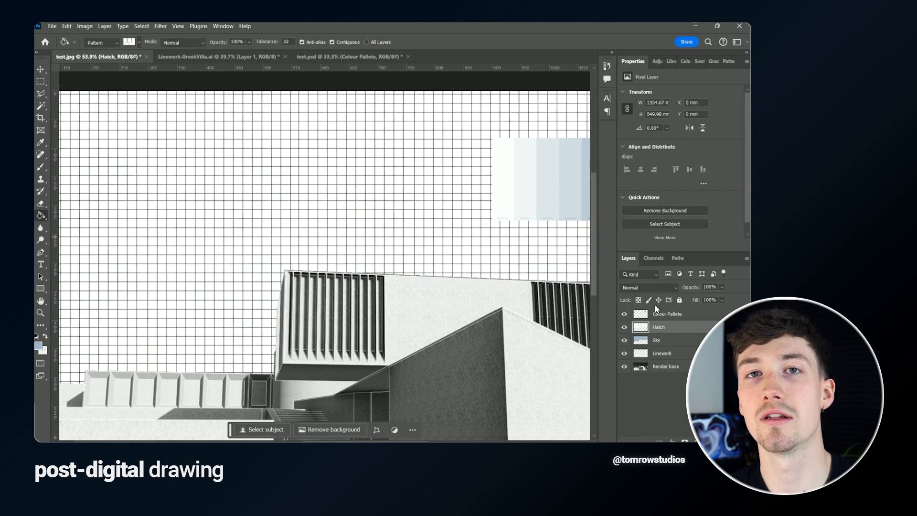
left_click(648, 287)
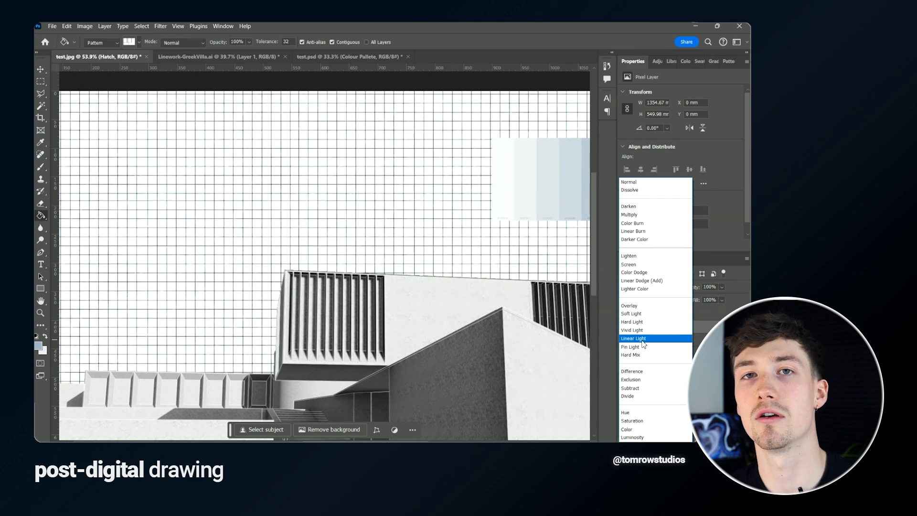
left_click(628, 396)
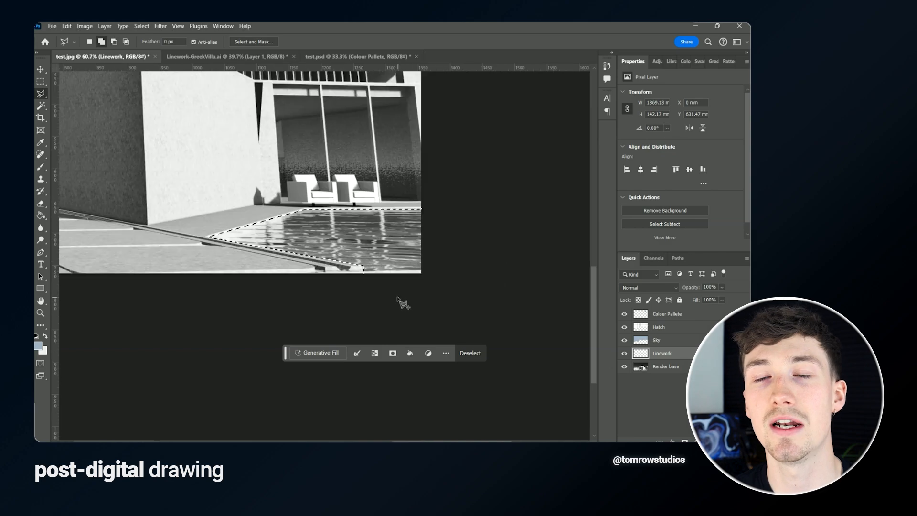
- Sample a pale blue from the colour palette as the foreground colour for the water
left_click(38, 344)
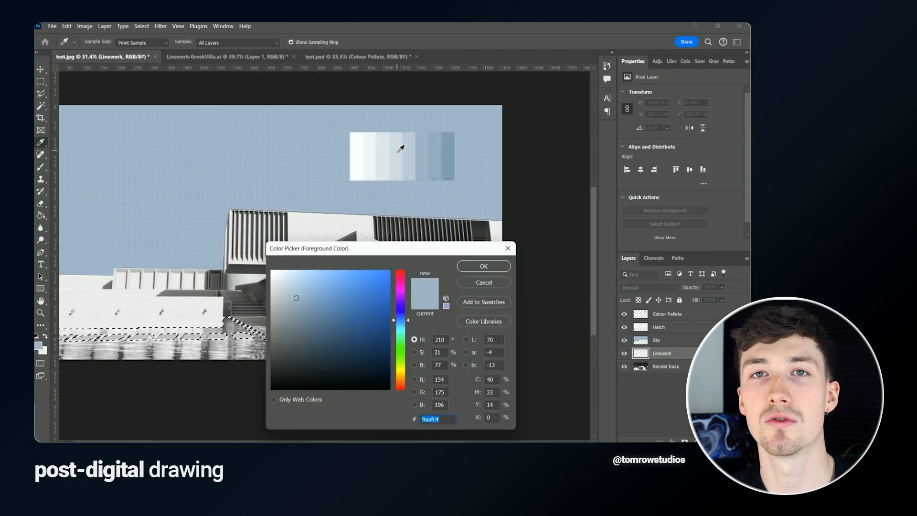
left_click(483, 266)
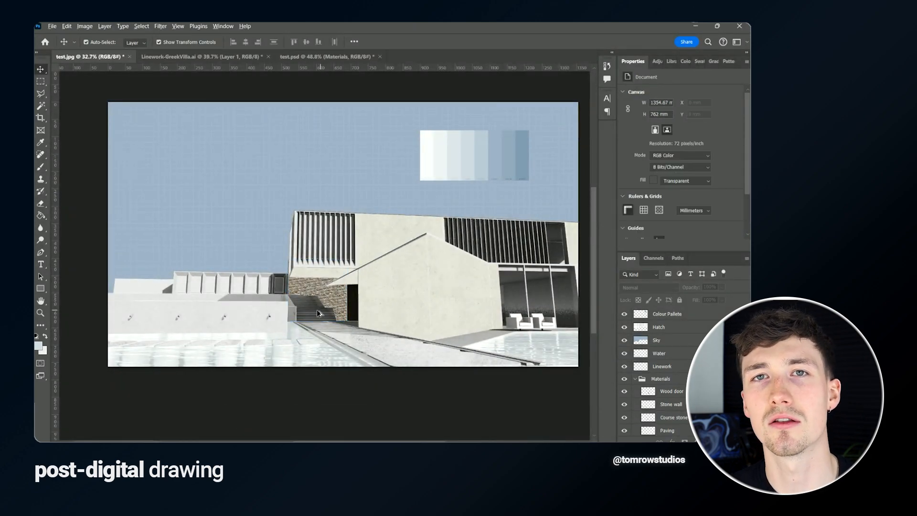
- Scroll up through the collage view with the Water and Materials layers
scroll("up", 3)
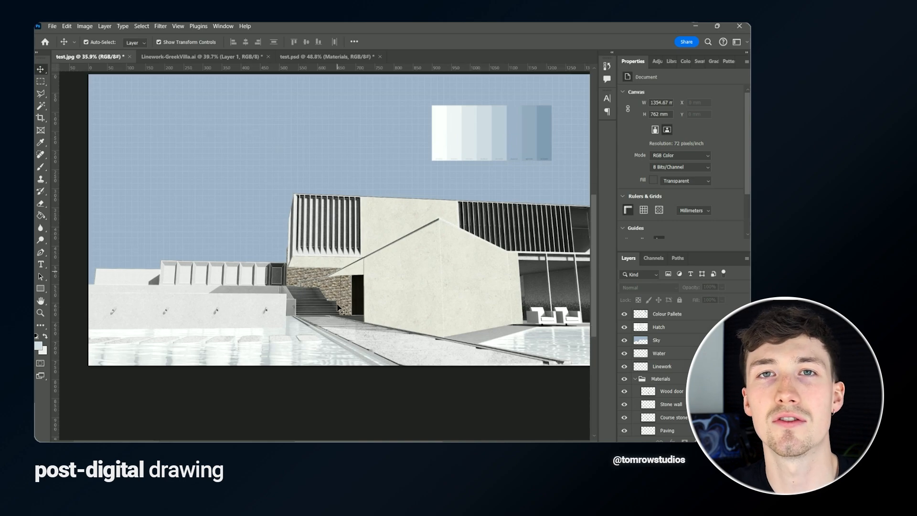
scroll("up", 3)
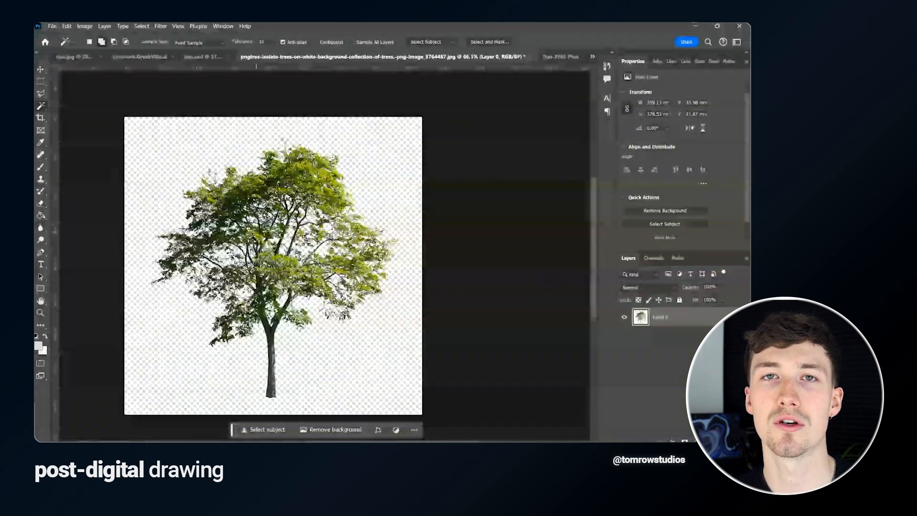
- Make the tree cutout pure white with Levels and return to the villa collage document
left_click(85, 26)
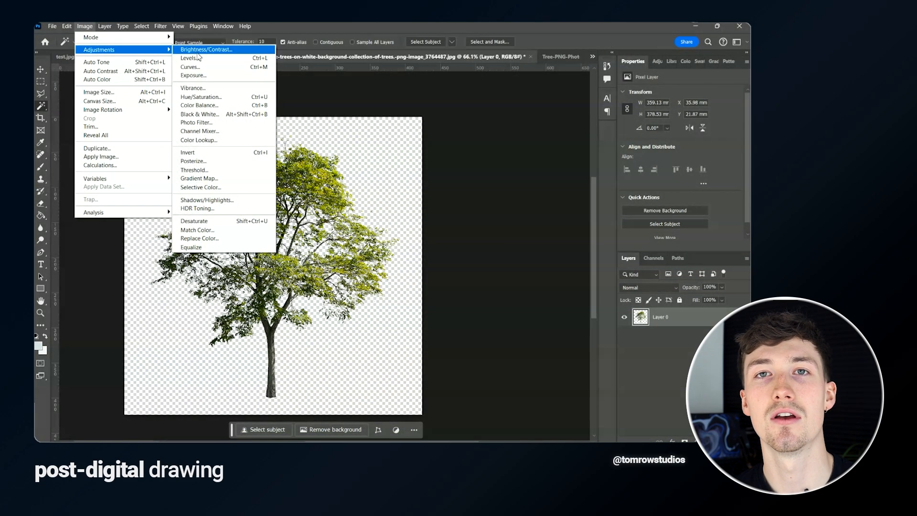
left_click(190, 57)
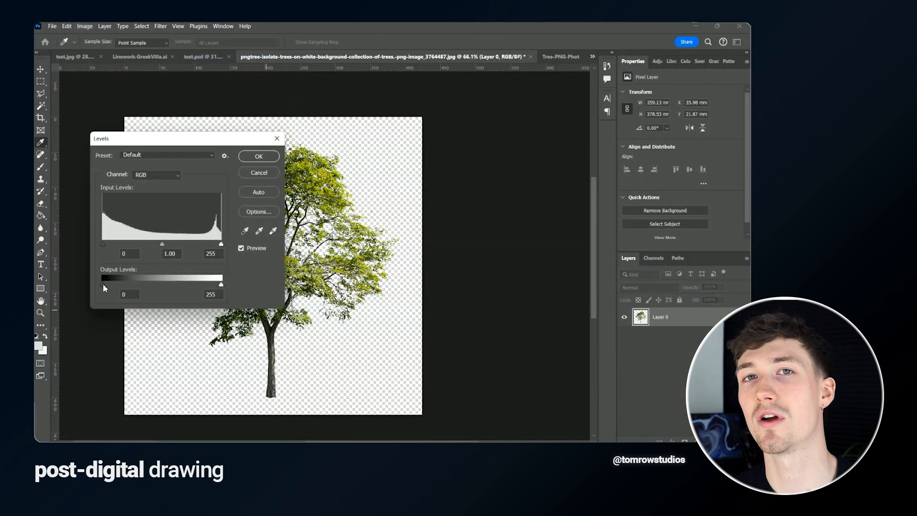
left_click(258, 156)
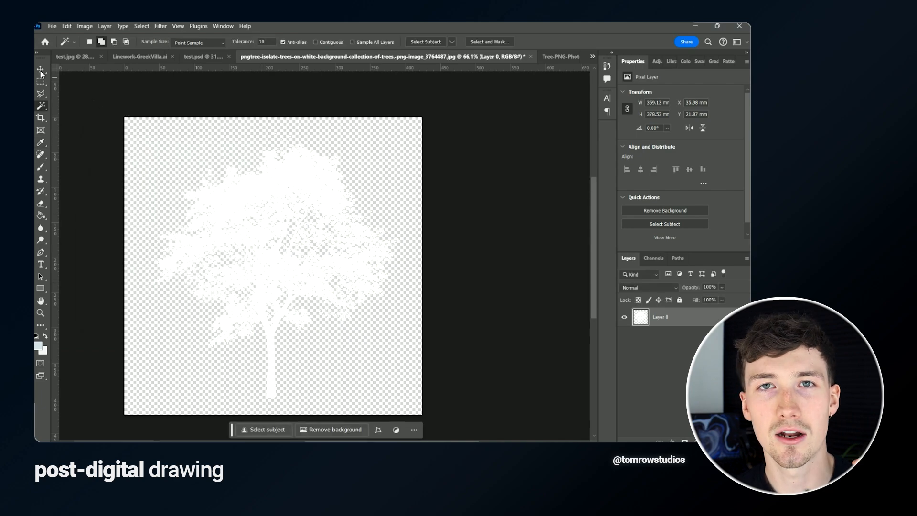
left_click(40, 68)
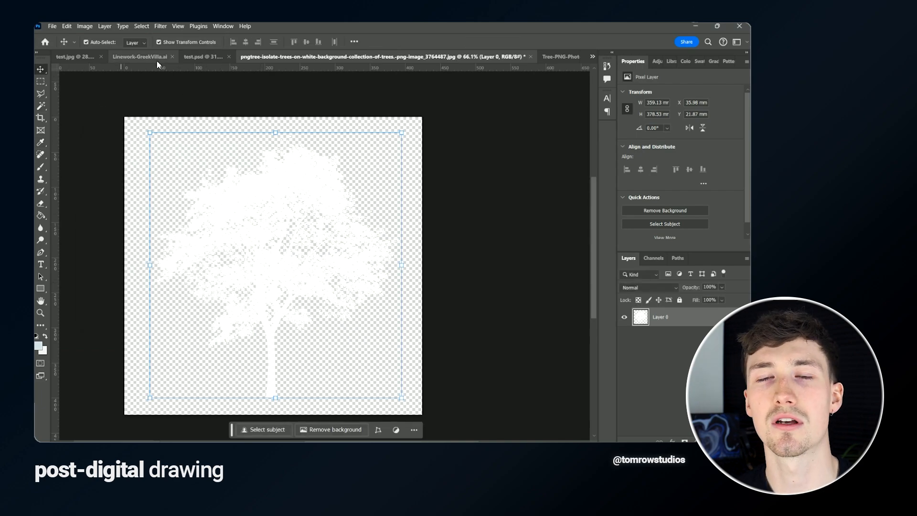
left_click(592, 56)
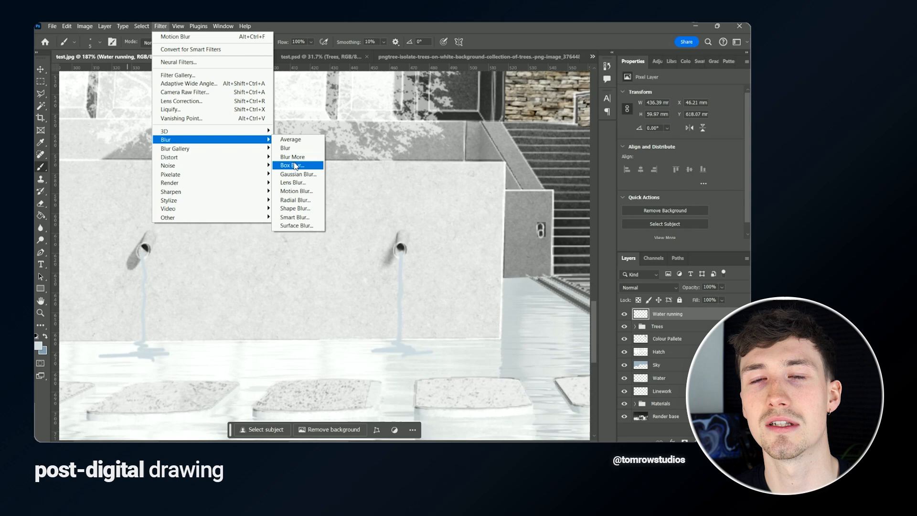
- Apply a Motion Blur to the water streams on the Water running layer
left_click(297, 190)
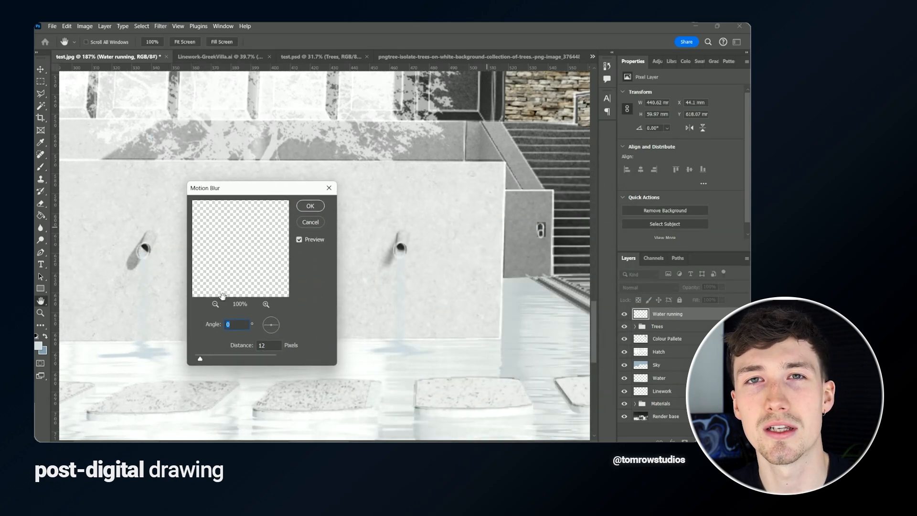
left_click(311, 205)
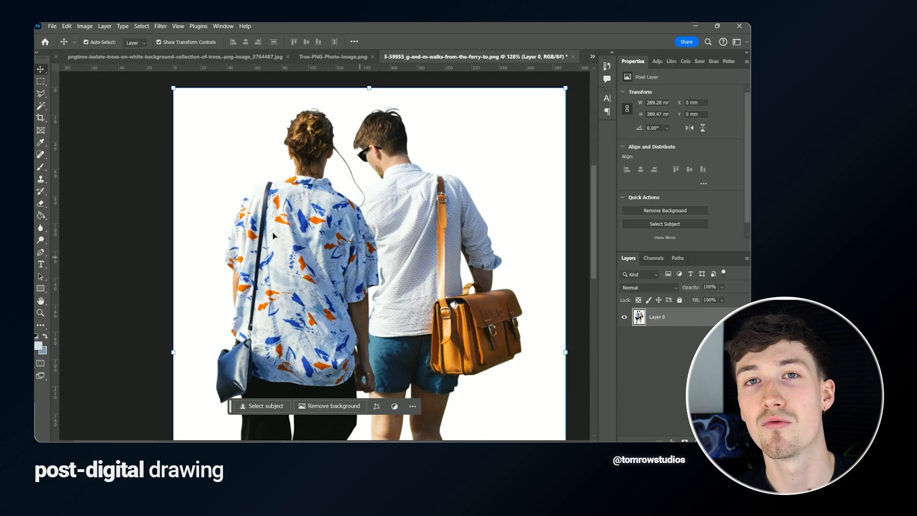
- Delete the couple's white background, then apply a Dry Brush texture from the Filter Gallery
left_click(40, 93)
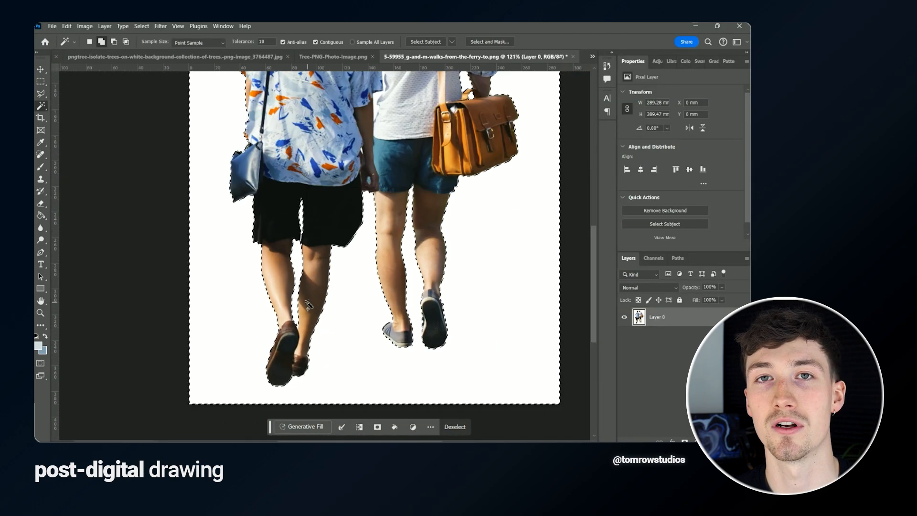
left_click(159, 26)
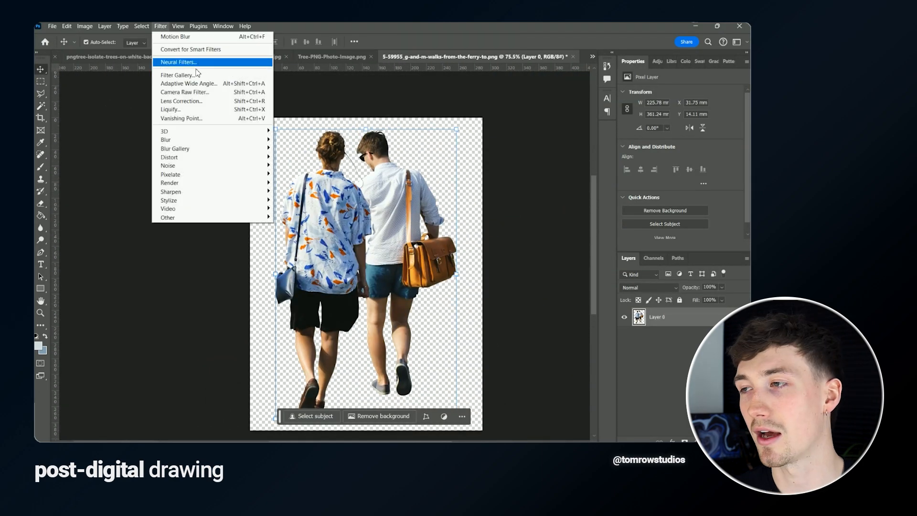
left_click(177, 74)
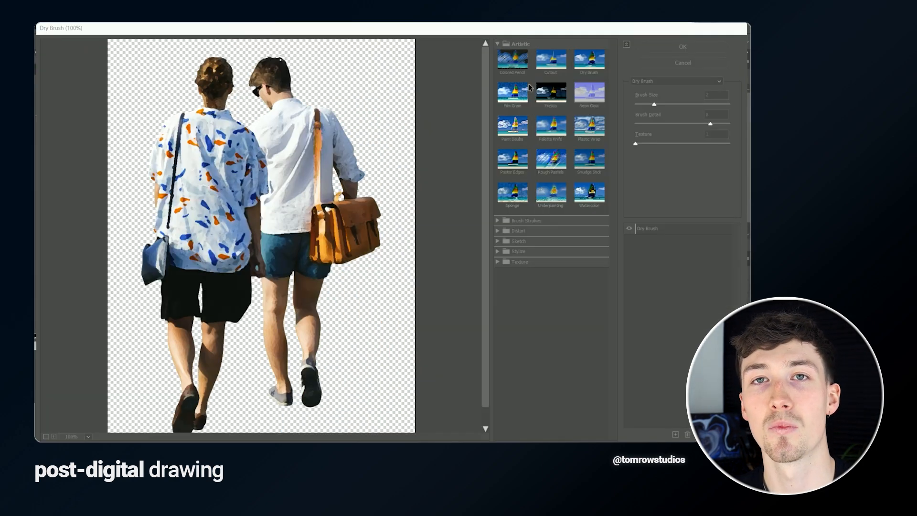
left_click(511, 94)
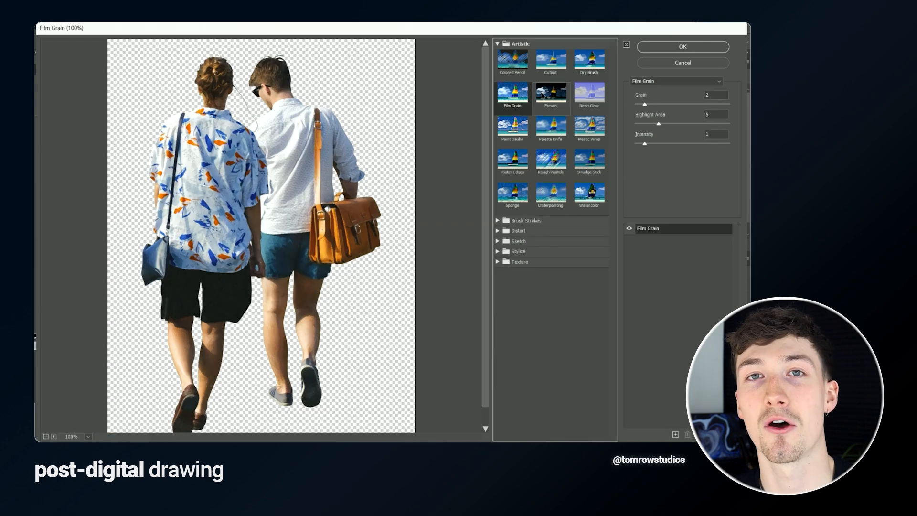
left_click(589, 60)
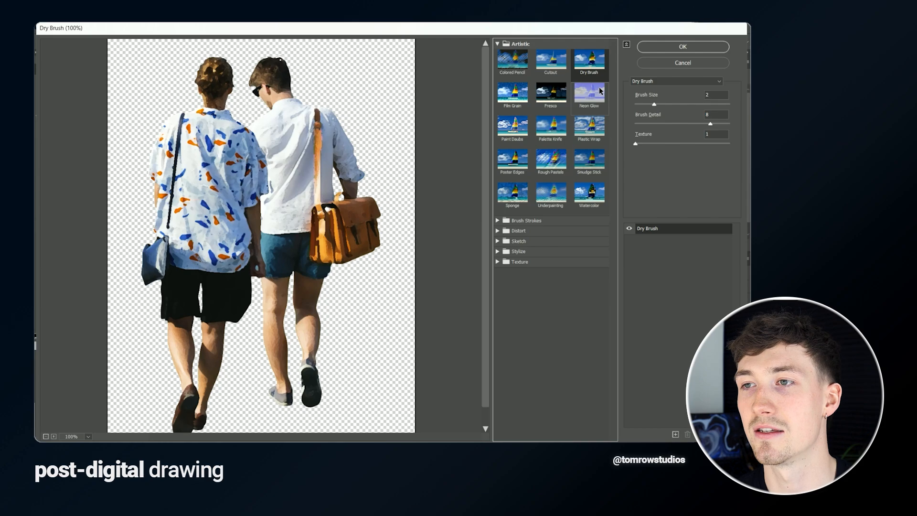
left_click(682, 47)
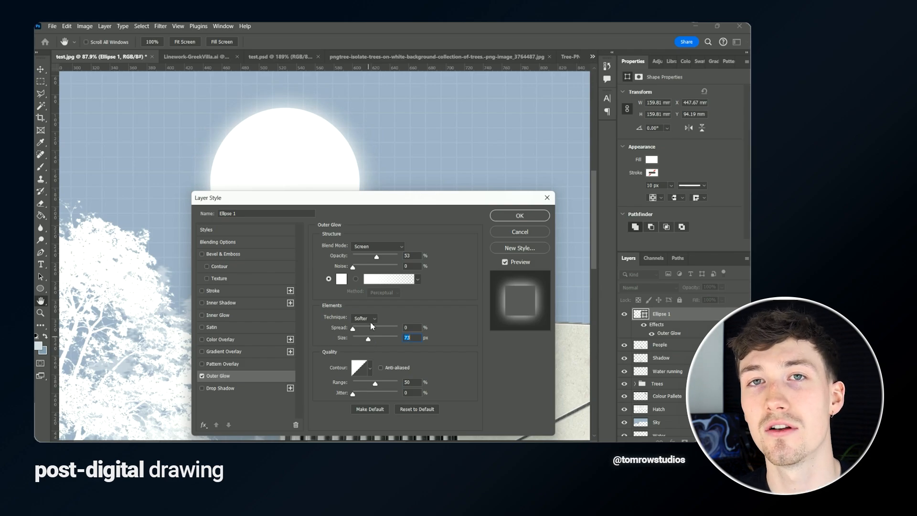
- Confirm a soft Outer Glow on the white sun ellipse
left_click(519, 216)
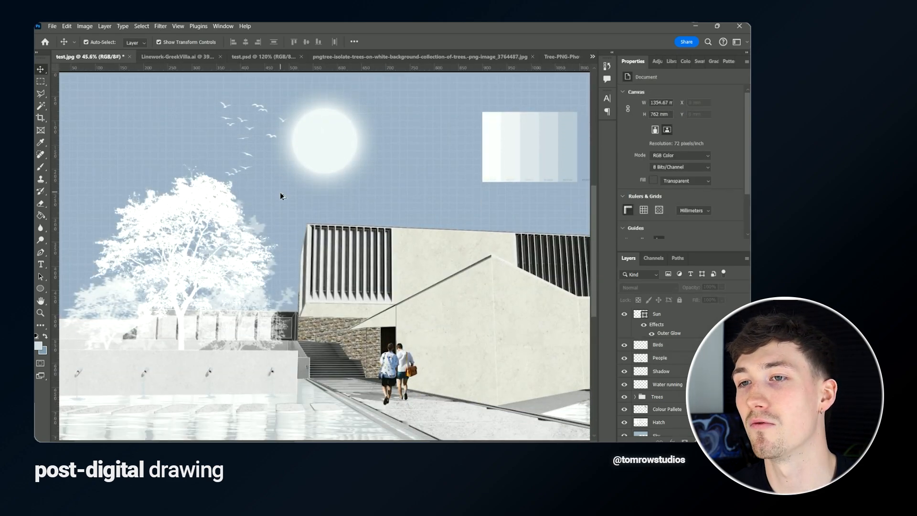
scroll("down", 3)
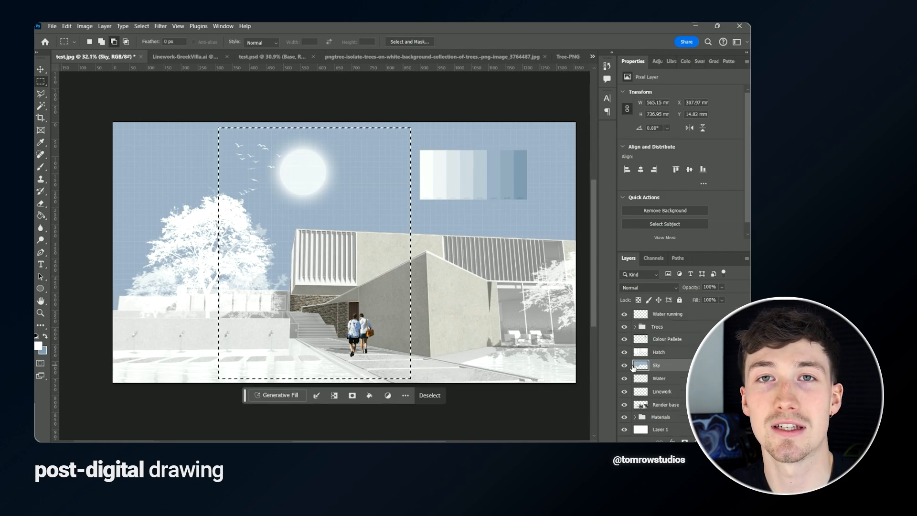
- Mask the Sky layer to the rectangular selection and begin saving a copy
left_click(662, 365)
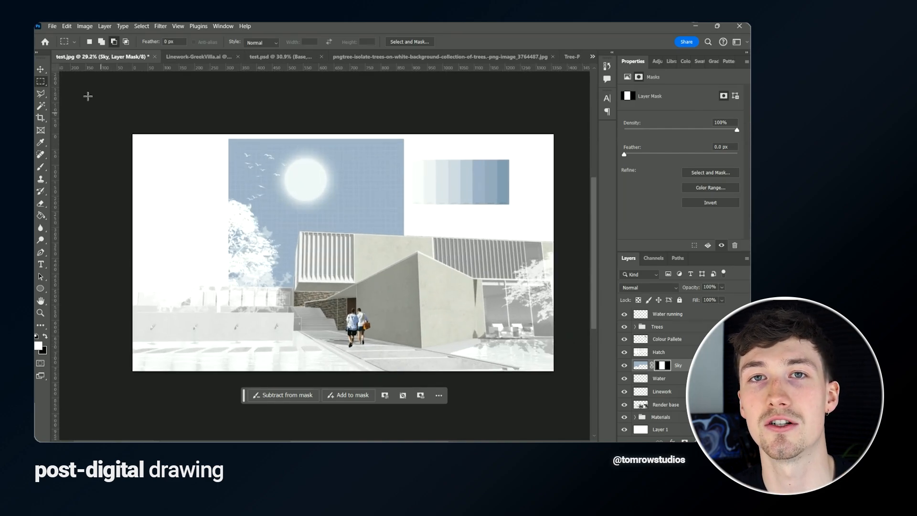
left_click(667, 339)
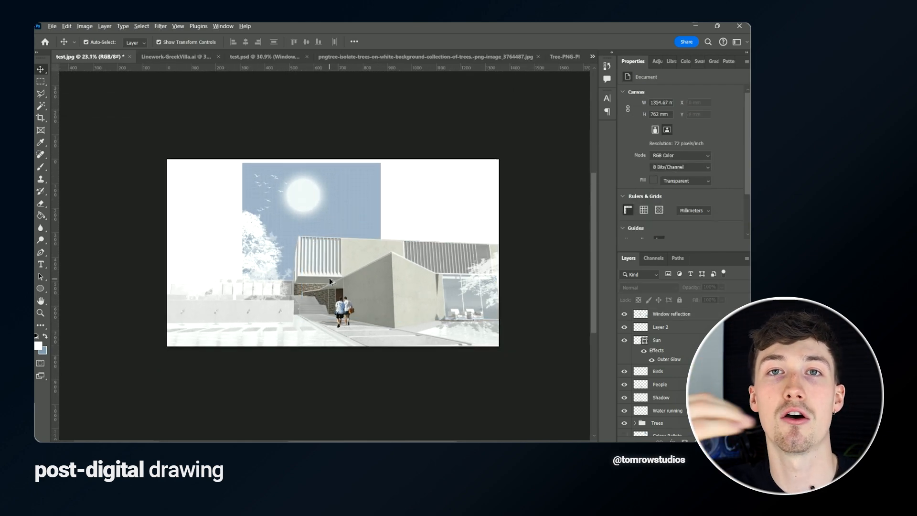
scroll("up", 3)
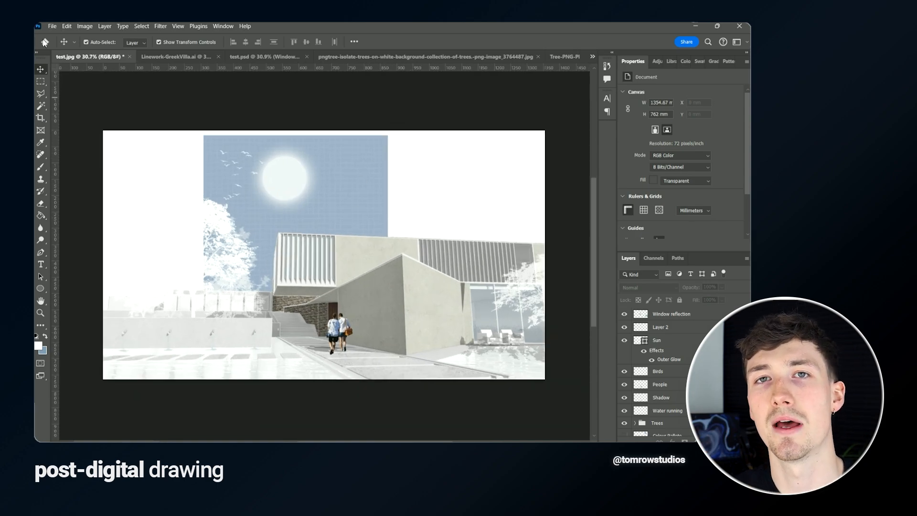
left_click(52, 25)
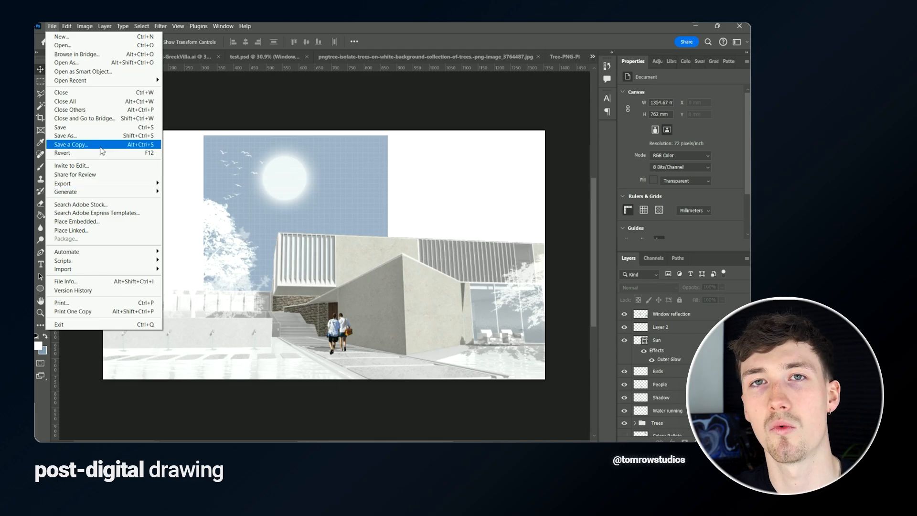